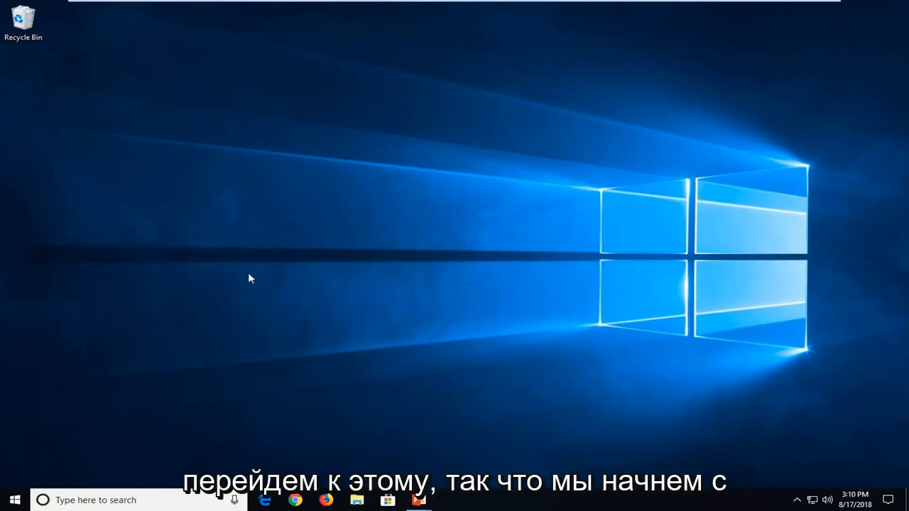
- Search the Start menu for "power plans"
{"action": "left_click", "coordinate": [14, 500]}
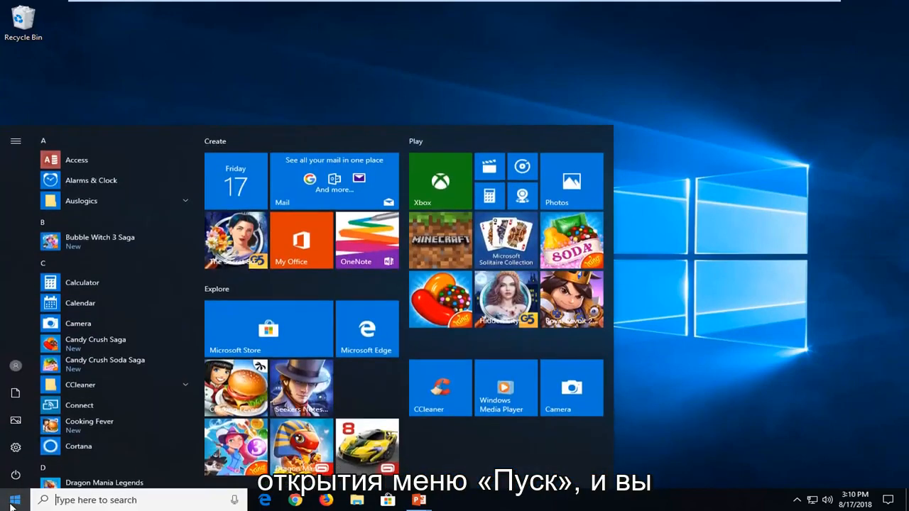
{"action": "type", "text": "power"}
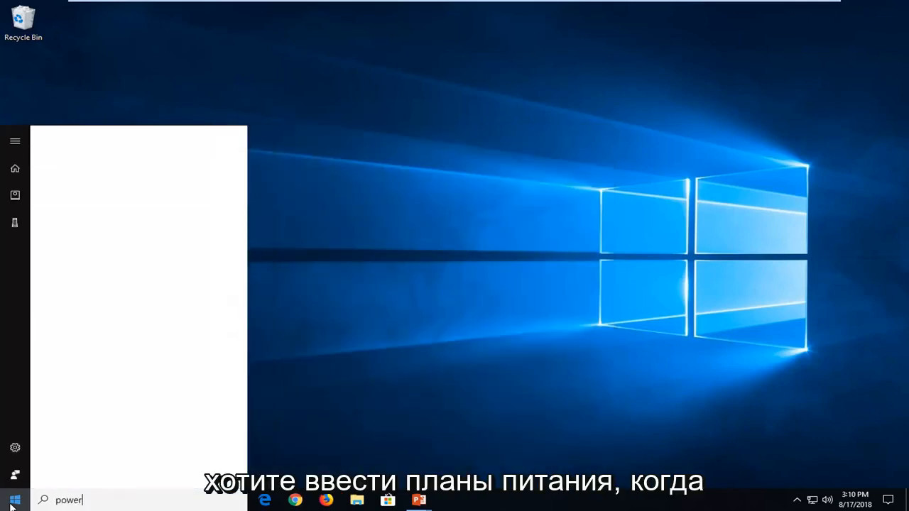
{"action": "type", "text": "plans"}
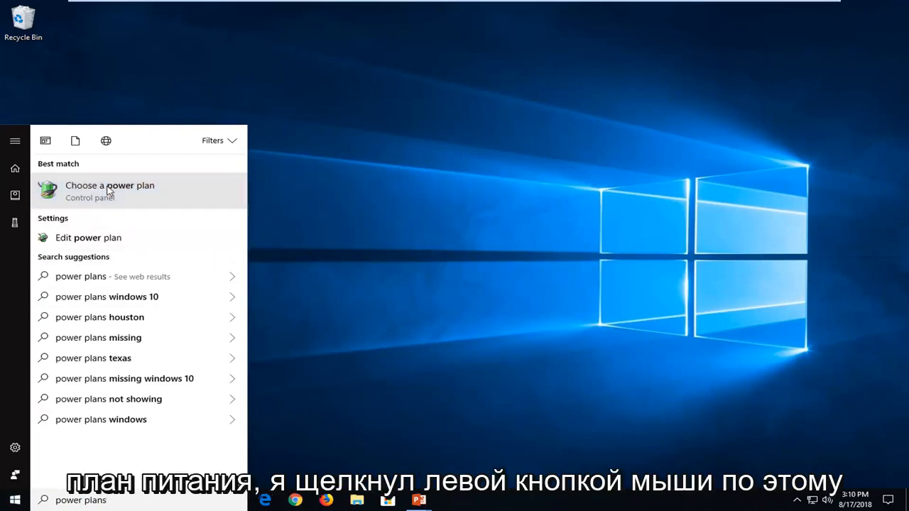
- Open the "Choose a power plan" result in Power Options
{"action": "left_click", "coordinate": [109, 190]}
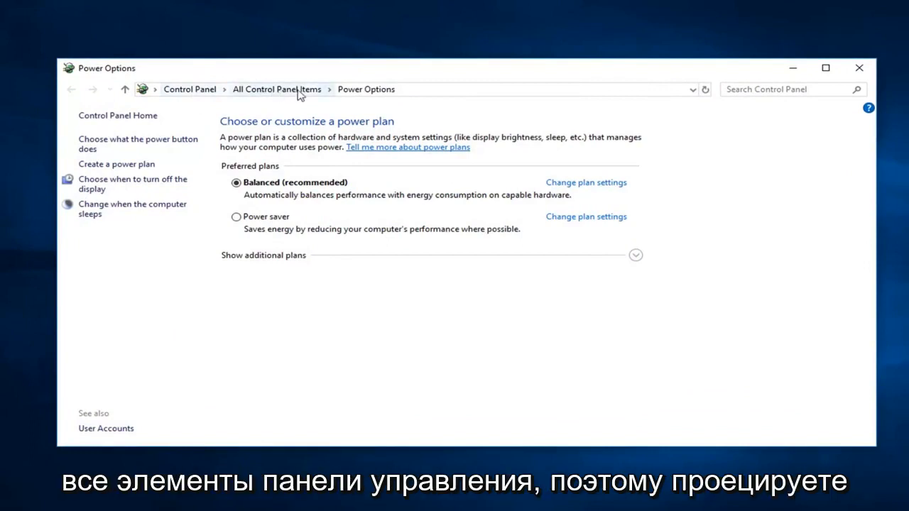
{"action": "mouse_move", "coordinate": [296, 268]}
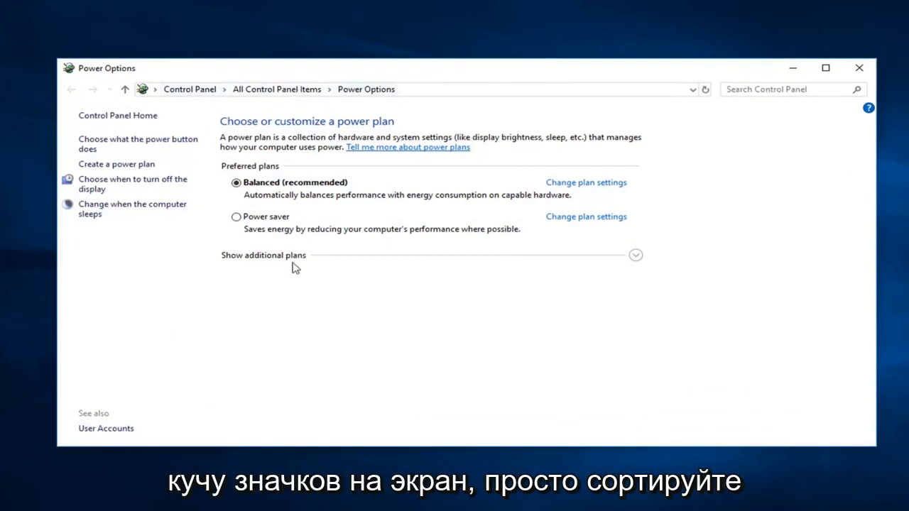
{"action": "mouse_move", "coordinate": [679, 155]}
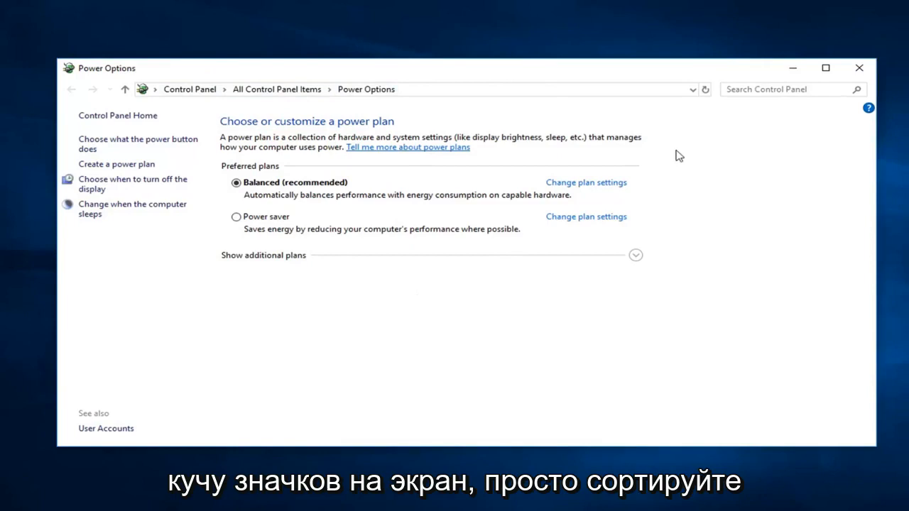
{"action": "mouse_move", "coordinate": [685, 190]}
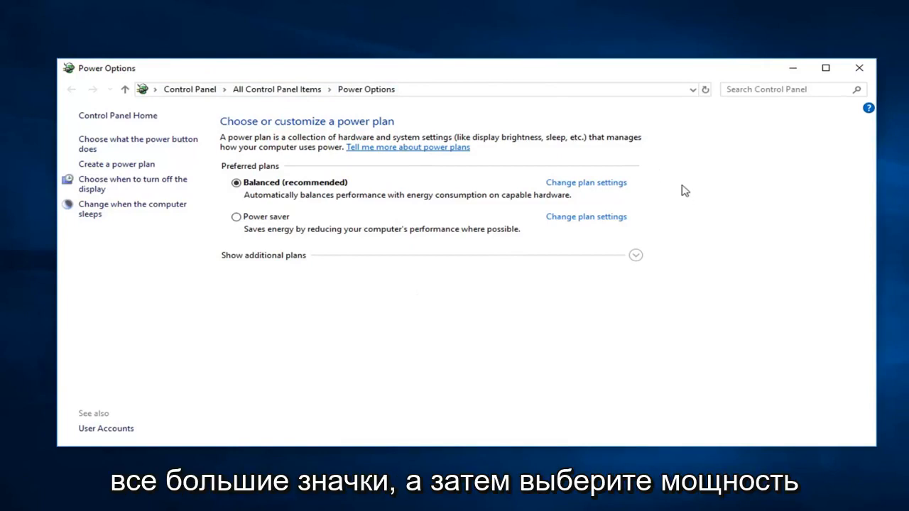
{"action": "mouse_move", "coordinate": [318, 162]}
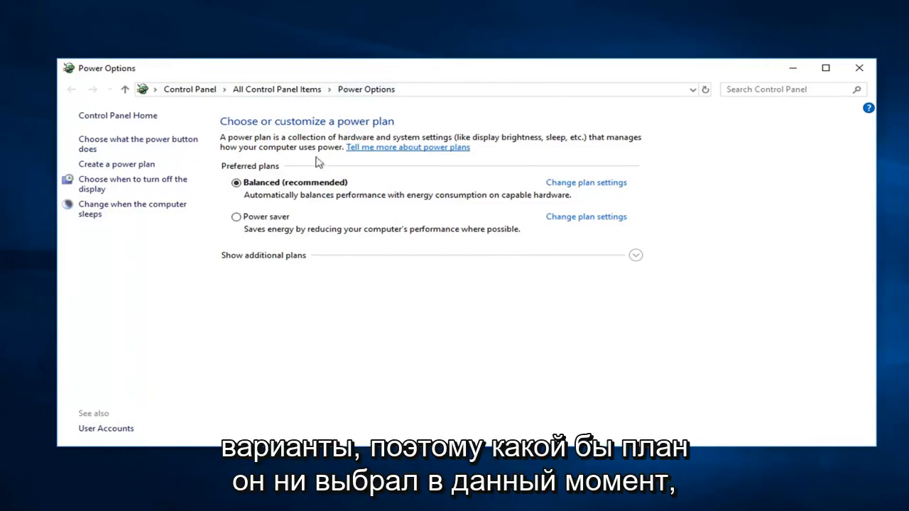
{"action": "mouse_move", "coordinate": [236, 182]}
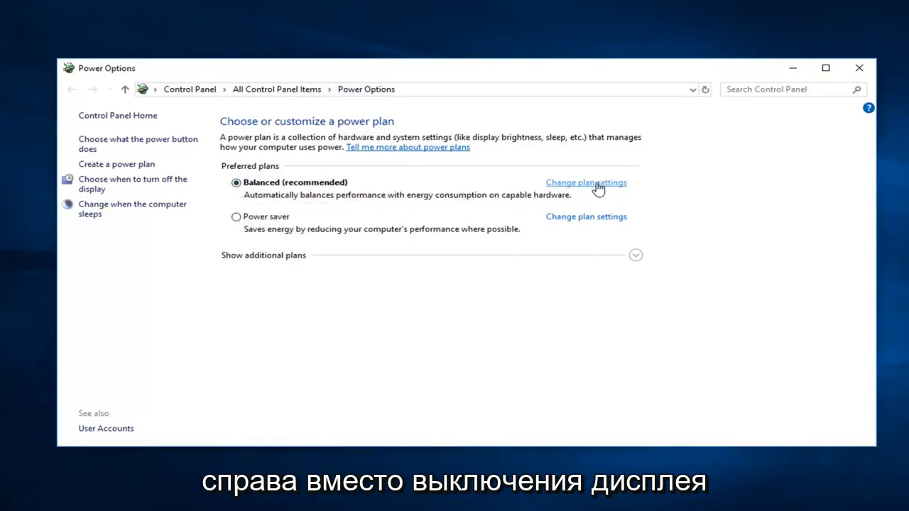
- Edit the Balanced plan so display turn-off is set to Never
{"action": "left_click", "coordinate": [586, 182]}
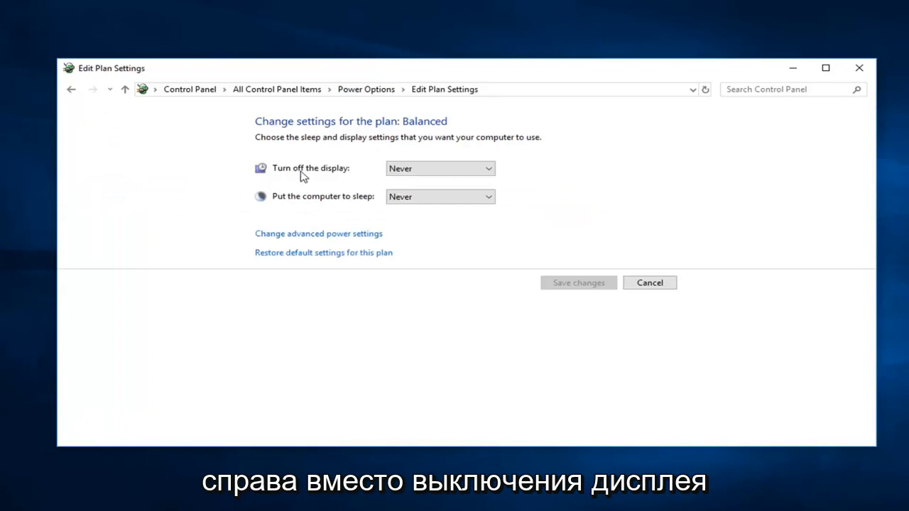
{"action": "mouse_move", "coordinate": [386, 212]}
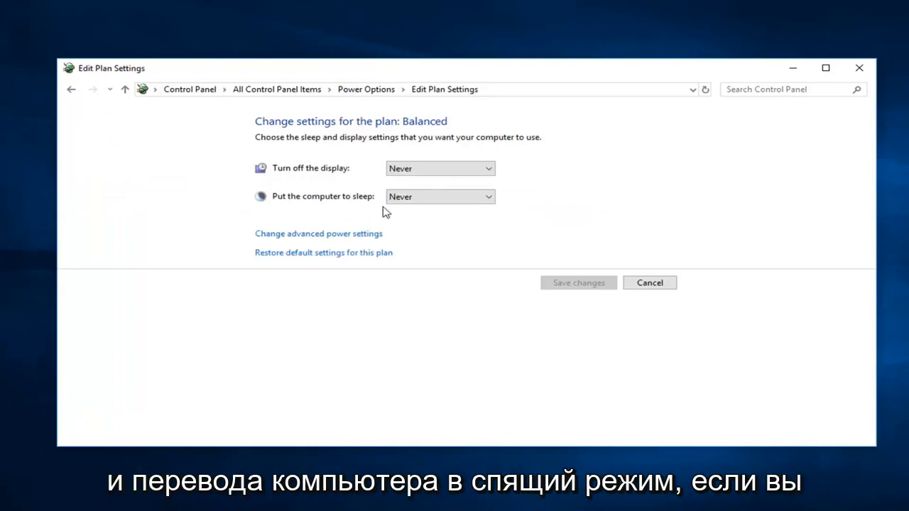
{"action": "mouse_move", "coordinate": [355, 214]}
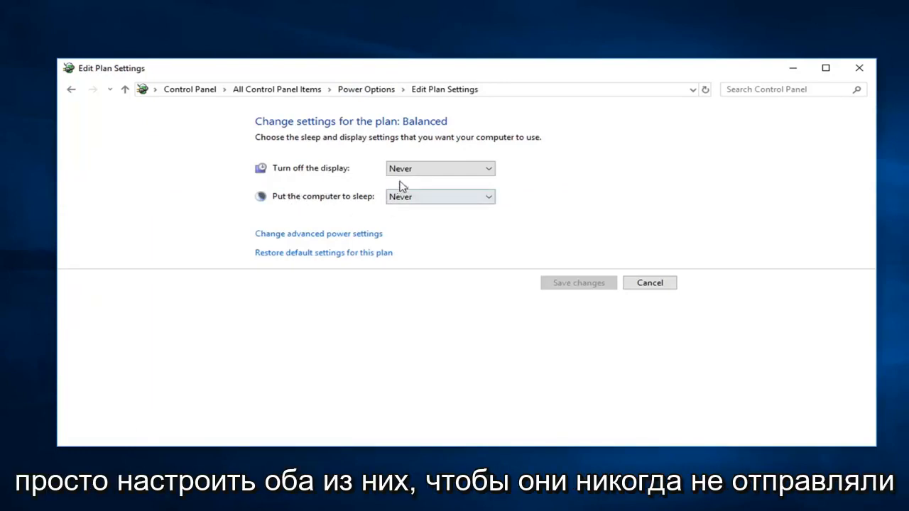
{"action": "left_click", "coordinate": [439, 168]}
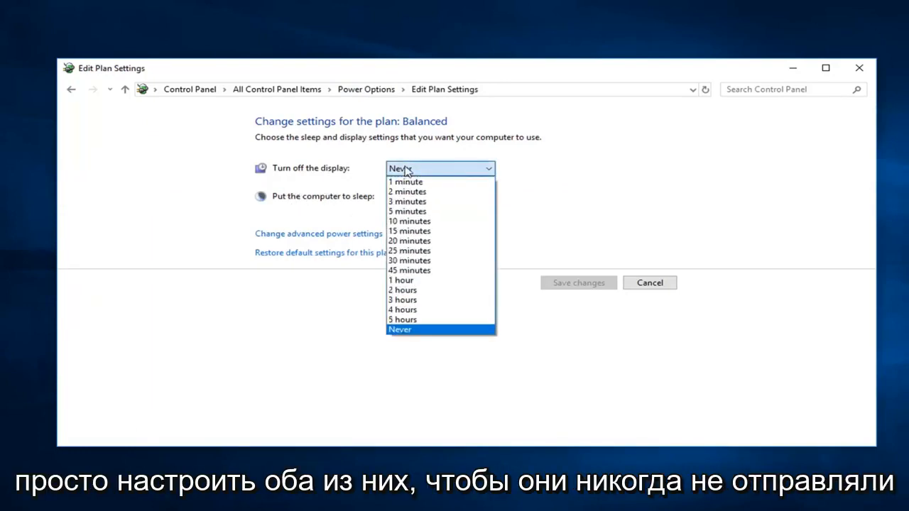
{"action": "left_click", "coordinate": [400, 330]}
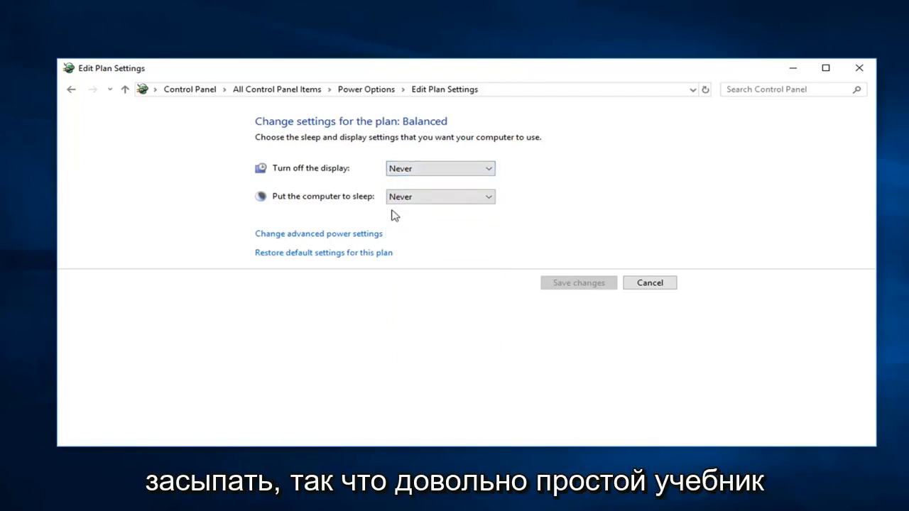
{"action": "mouse_move", "coordinate": [380, 213]}
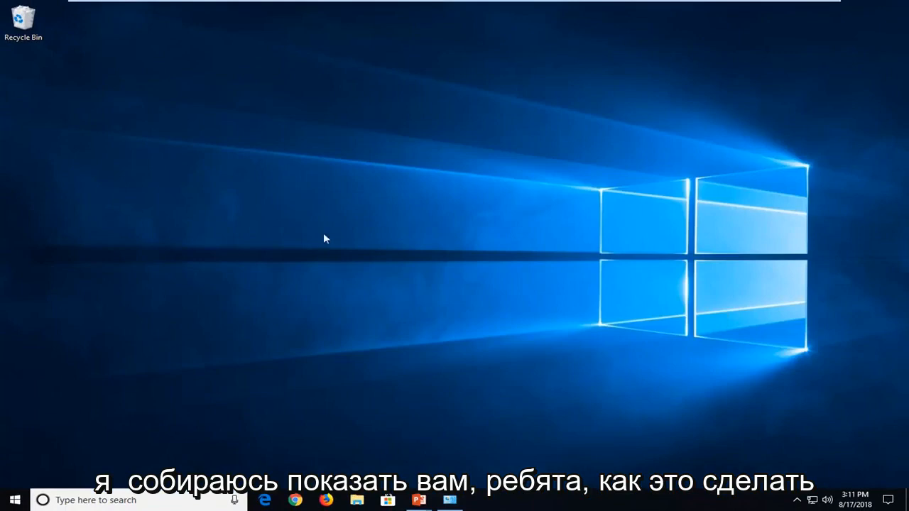
- Search the Start menu for "screensave"
{"action": "left_click", "coordinate": [12, 500]}
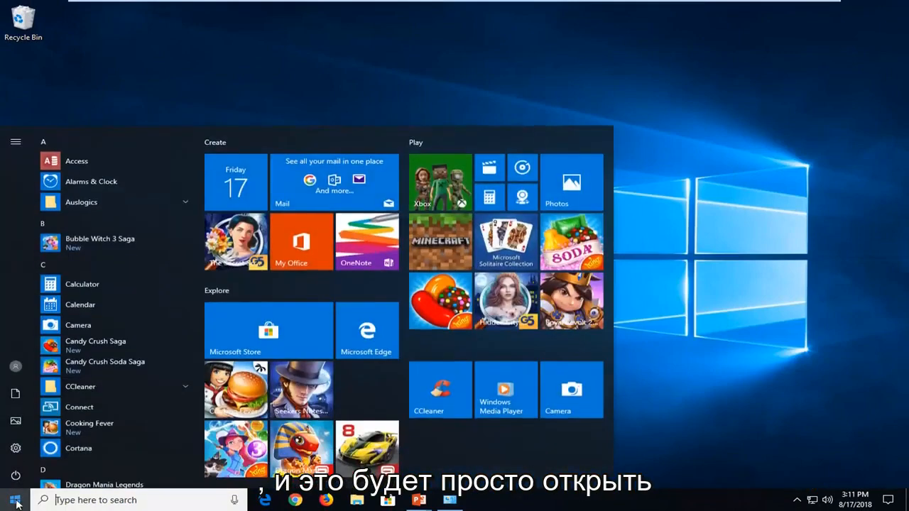
{"action": "type", "text": "screensave"}
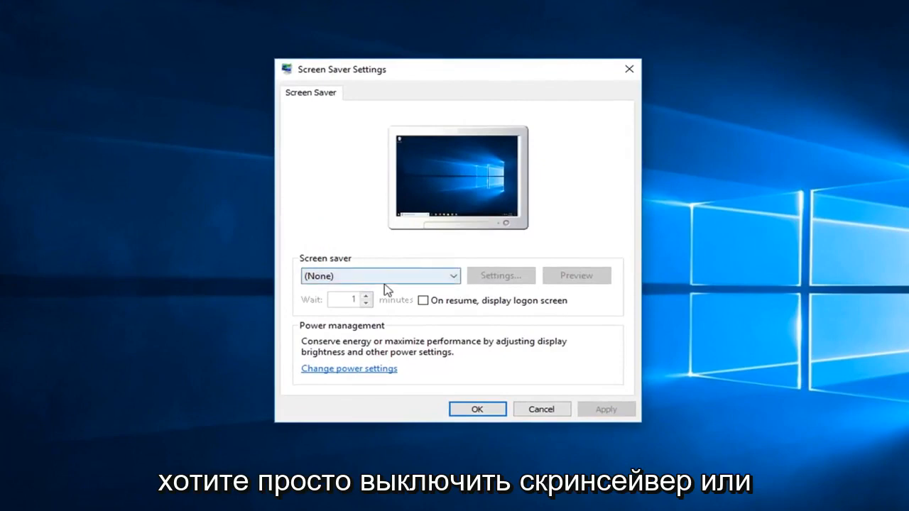
{"action": "mouse_move", "coordinate": [442, 288]}
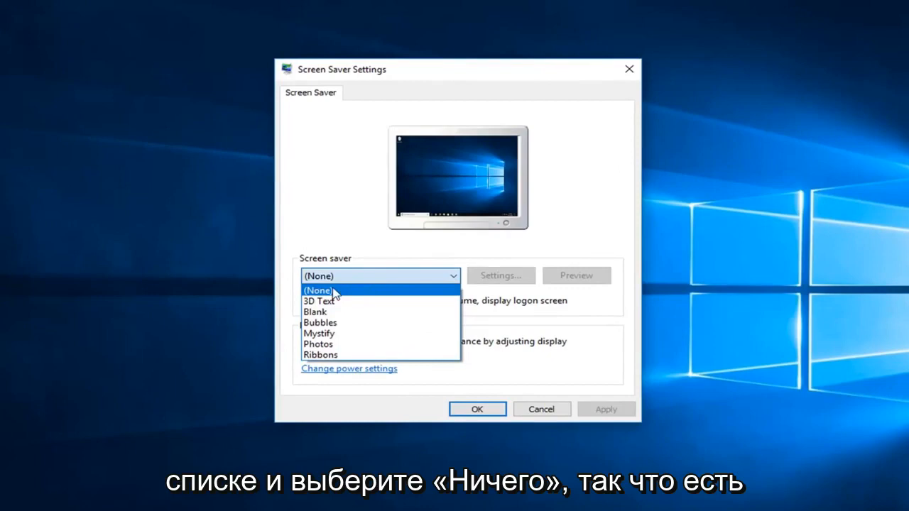
- Choose (None) in the Screen saver dropdown
{"action": "left_click", "coordinate": [317, 291]}
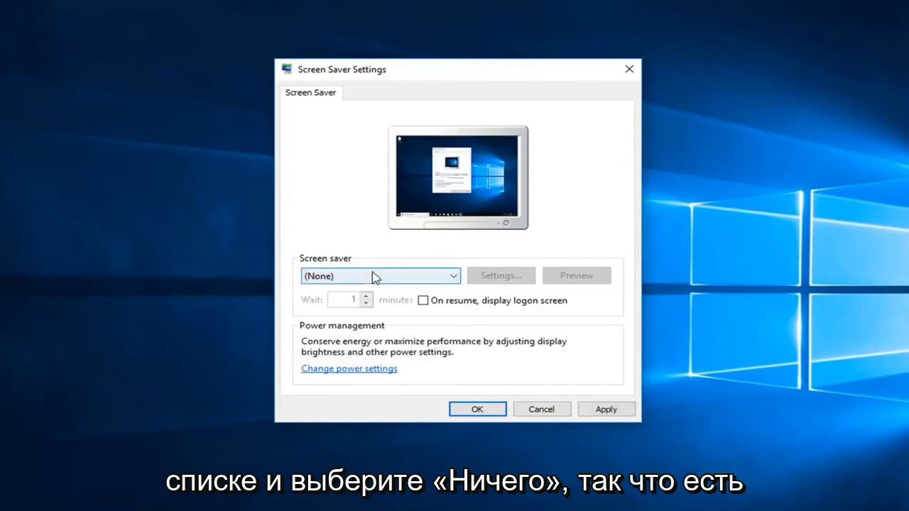